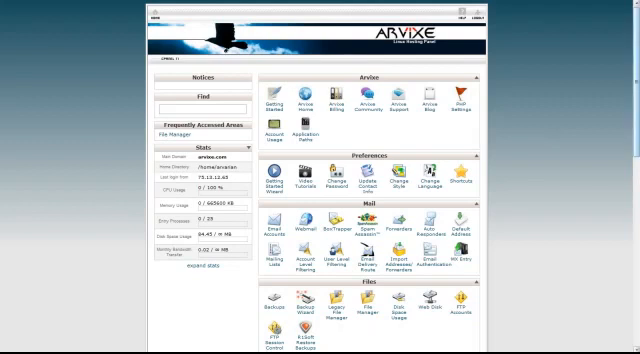
# - Reach the Software/Services section of the cPanel home page to launch Softaculous
pyautogui.scroll(-3)
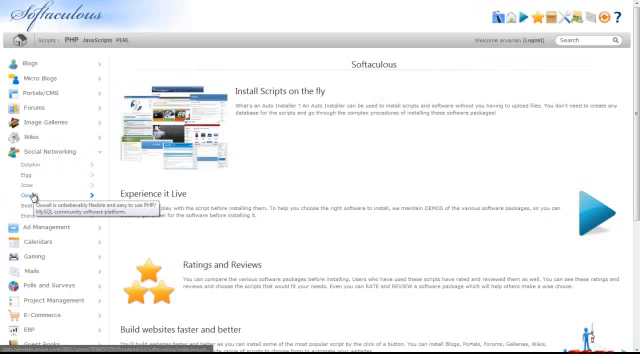
# - Open Oxwall's Overview page from the Social Networking category
pyautogui.click(18, 192)
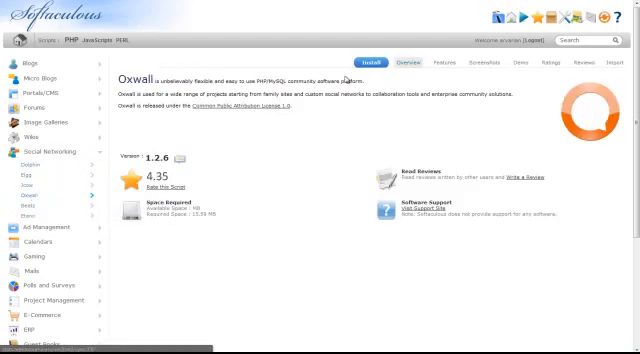